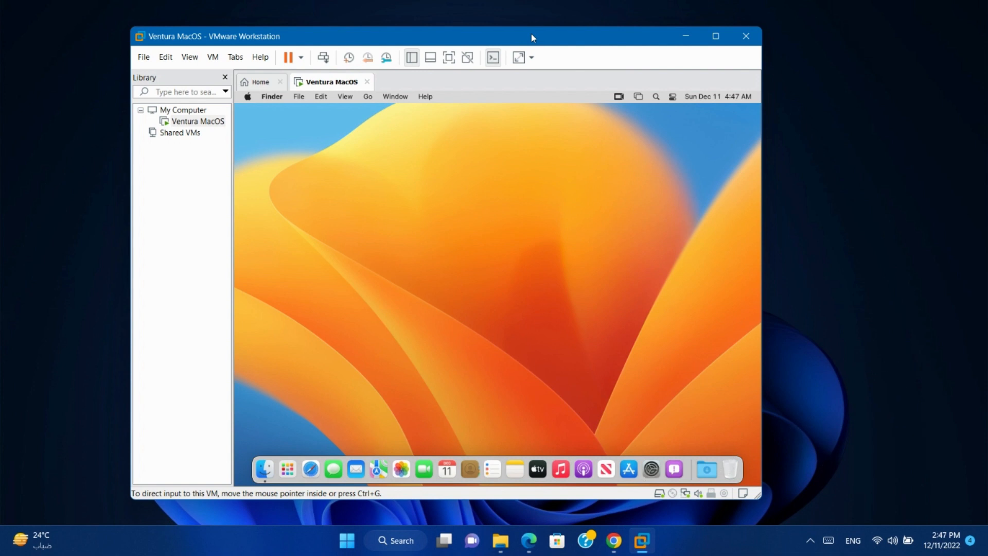
mouse_move(654, 423)
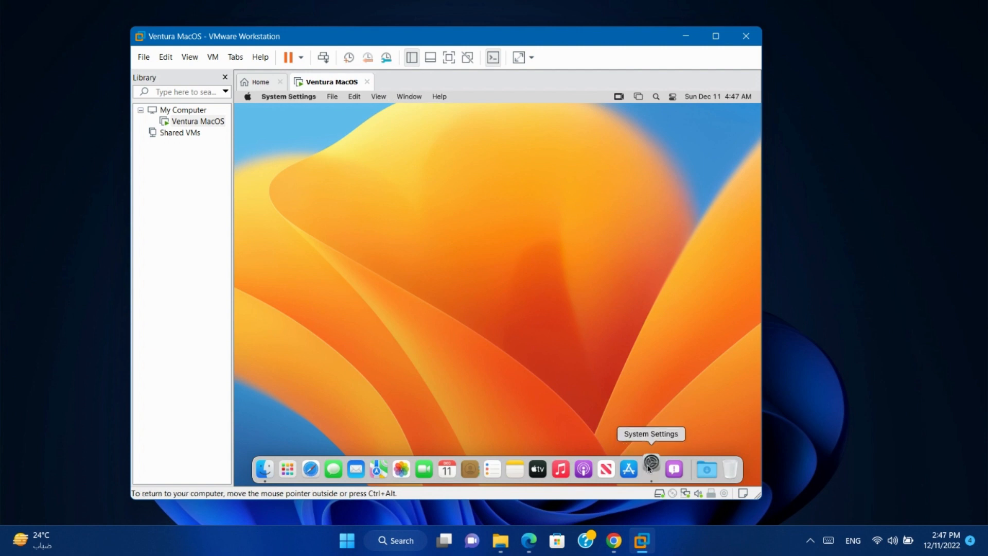
Step: Open the guest's System Settings Network pane, which lists no network services
click(651, 469)
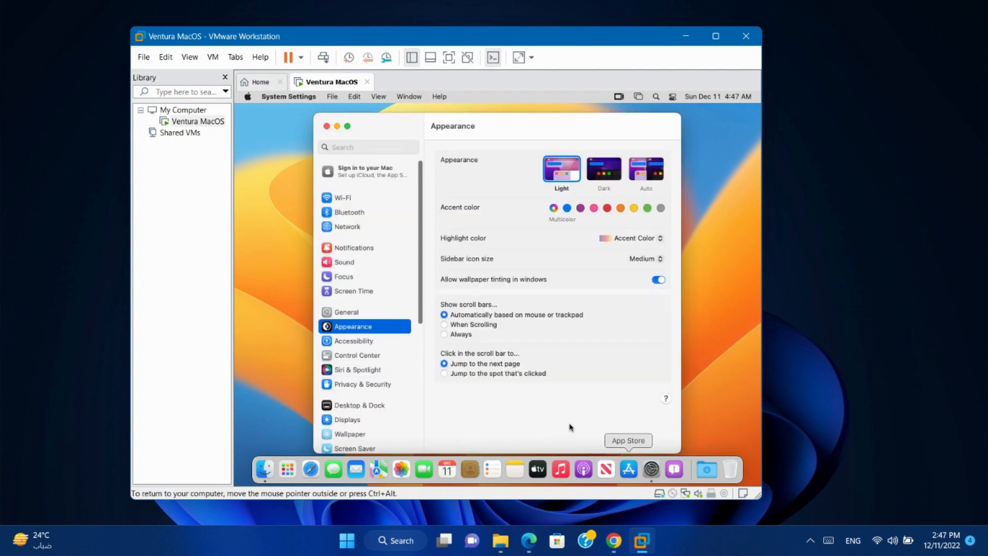
click(347, 227)
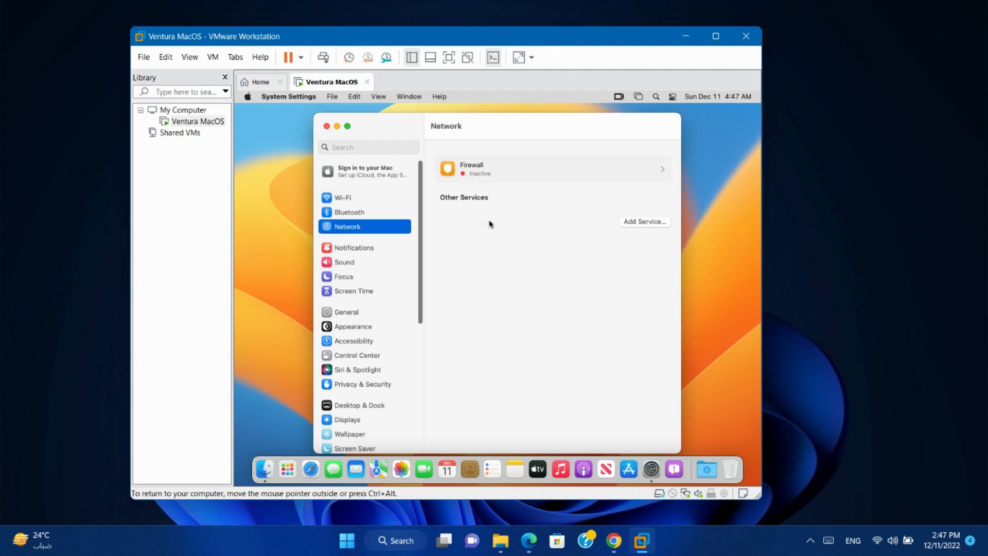
mouse_move(492, 261)
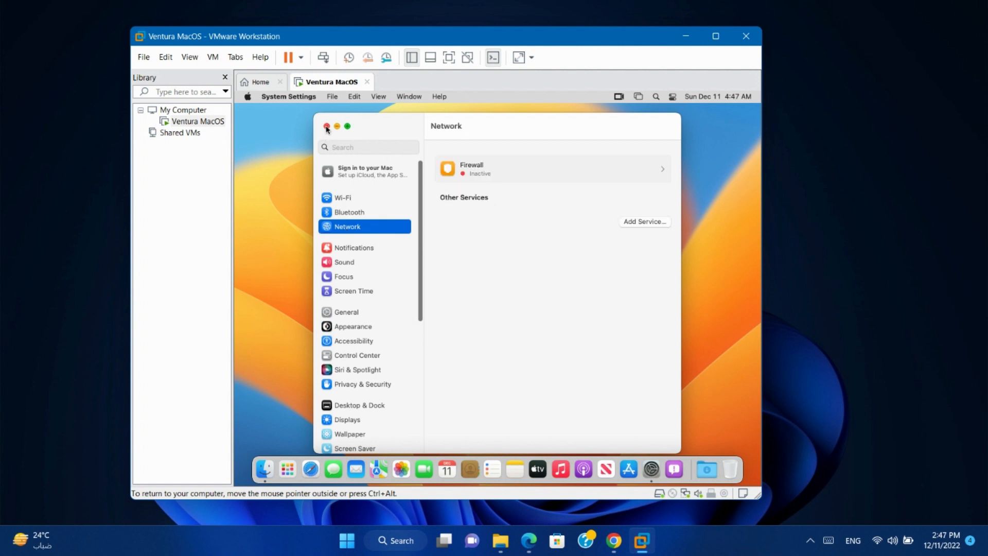
Step: Shut down the macOS guest without reopening windows, then select the Ventura MacOS VM
click(247, 96)
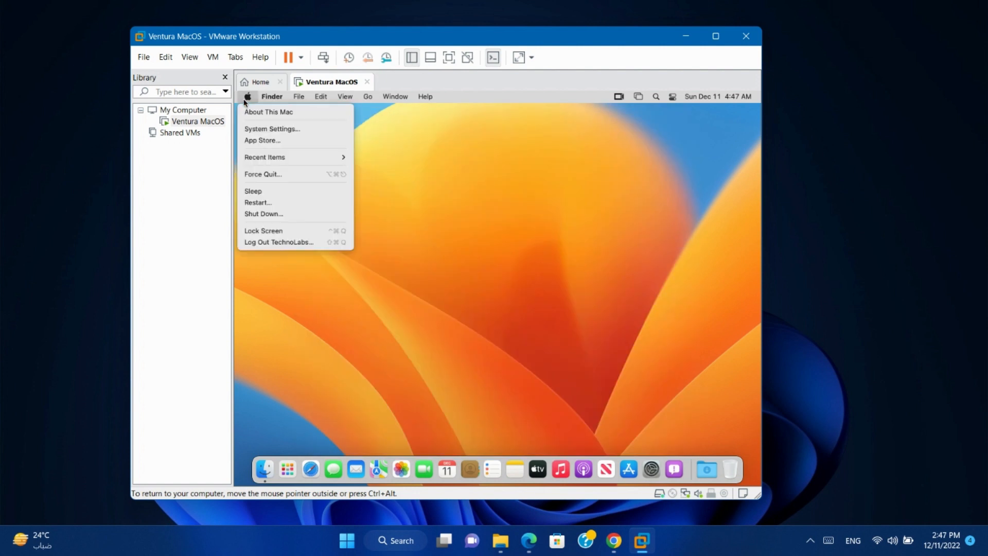
click(263, 214)
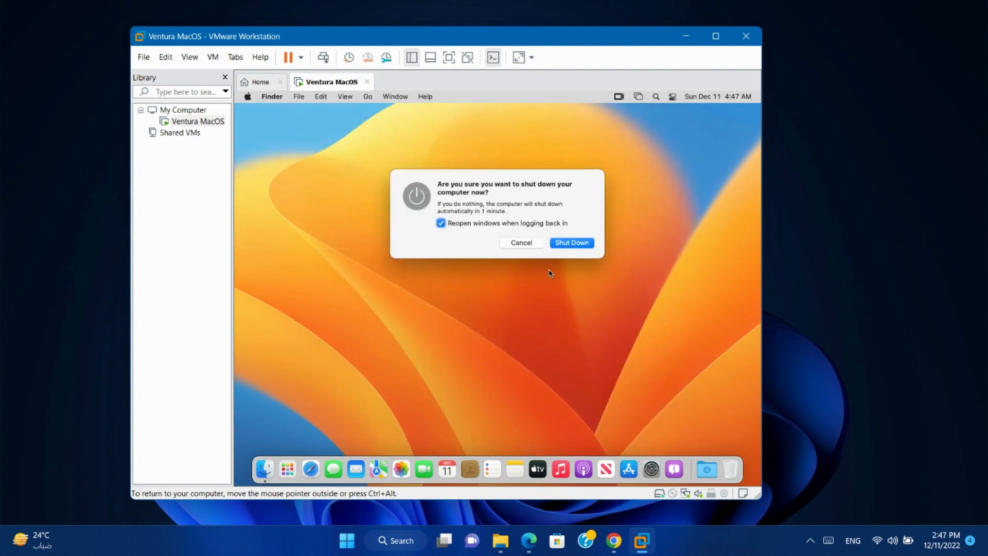
click(441, 223)
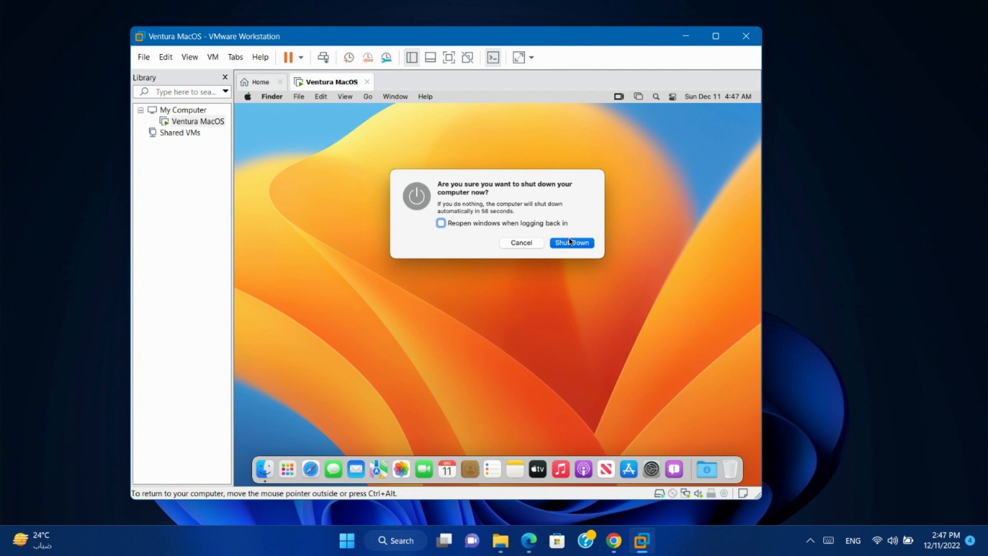
click(570, 242)
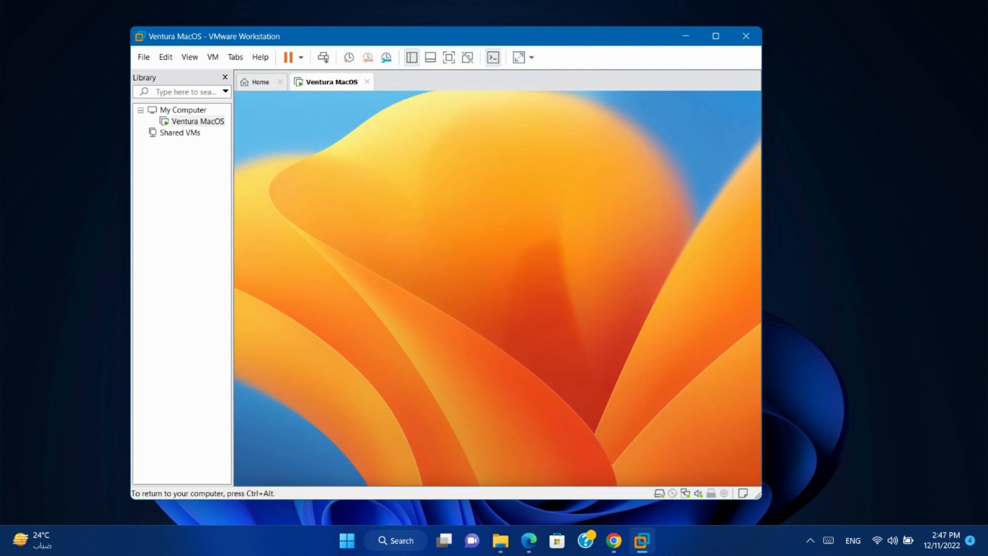
click(197, 121)
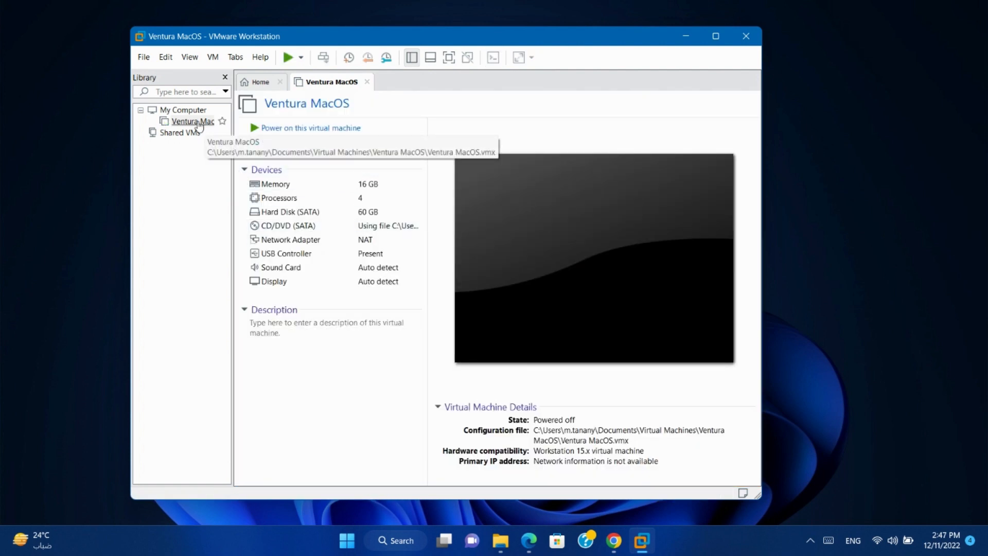
Step: Open the Ventura MacOS VM directory and choose Open with on its .vmx file
right_click(192, 120)
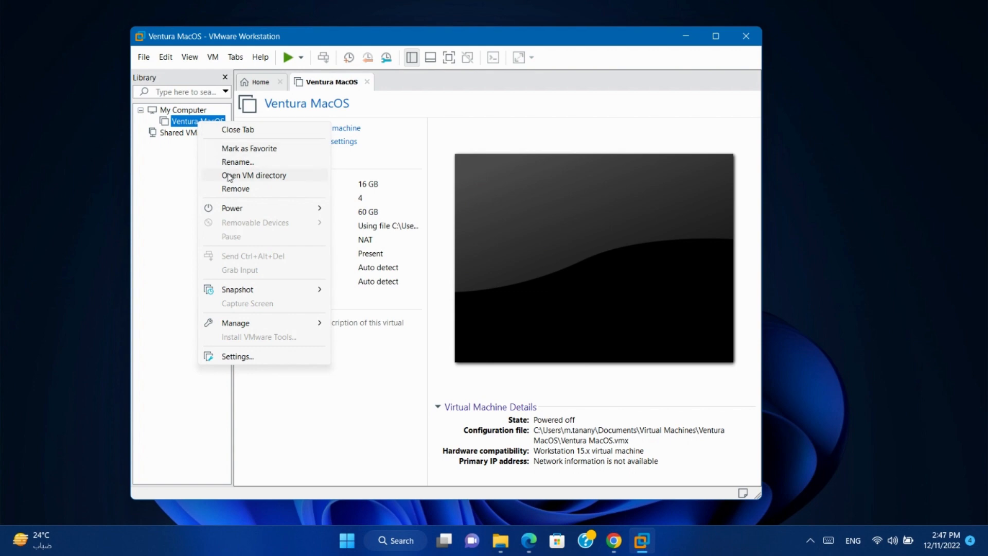
click(254, 175)
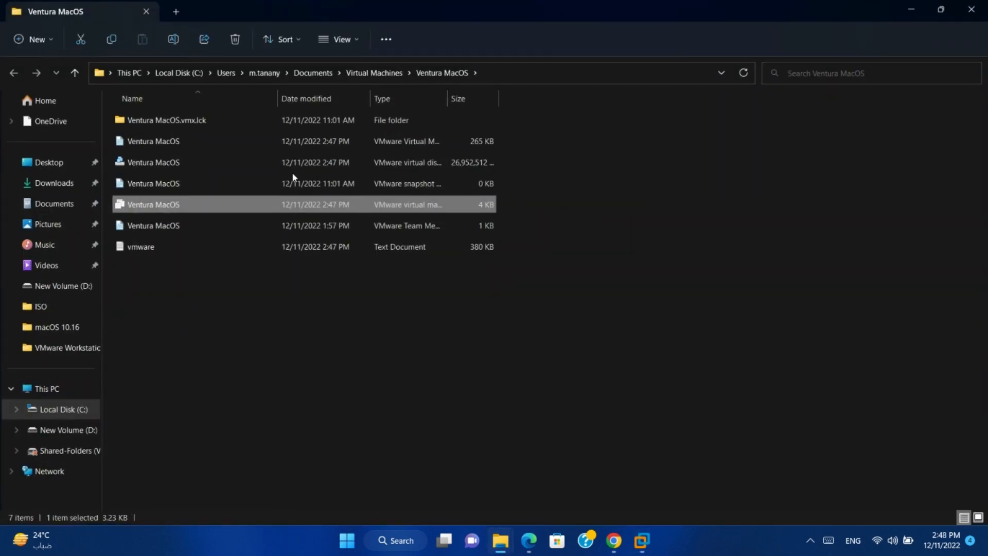
mouse_move(152, 206)
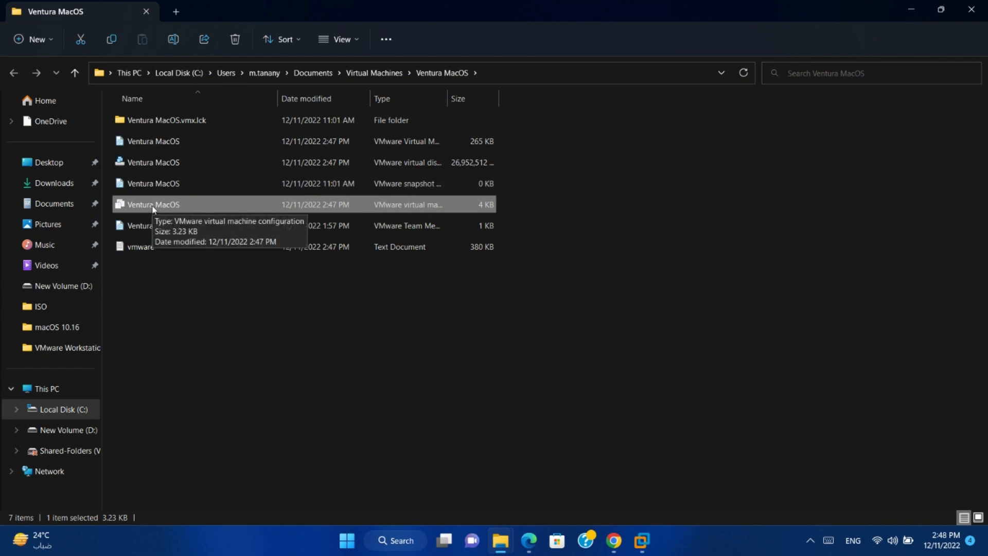
right_click(153, 205)
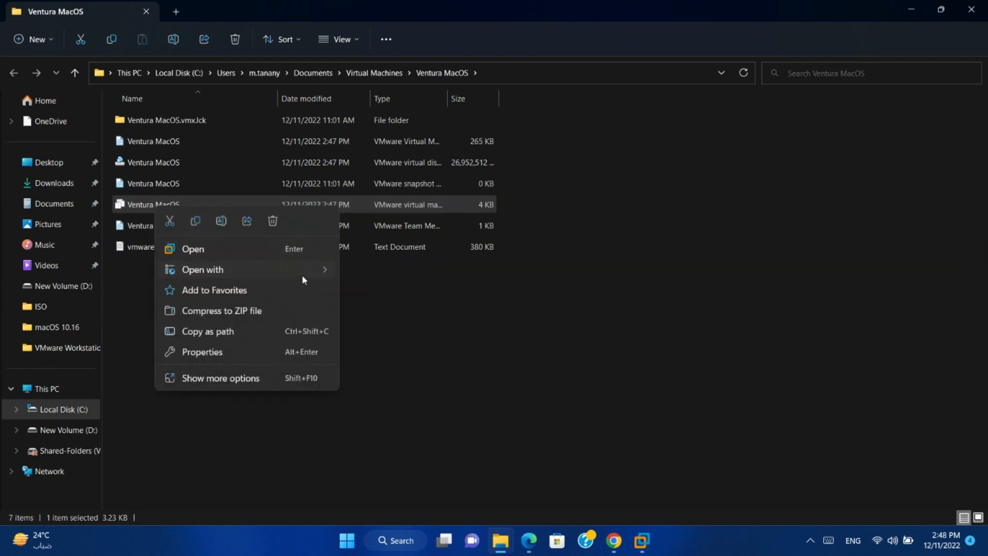
click(370, 277)
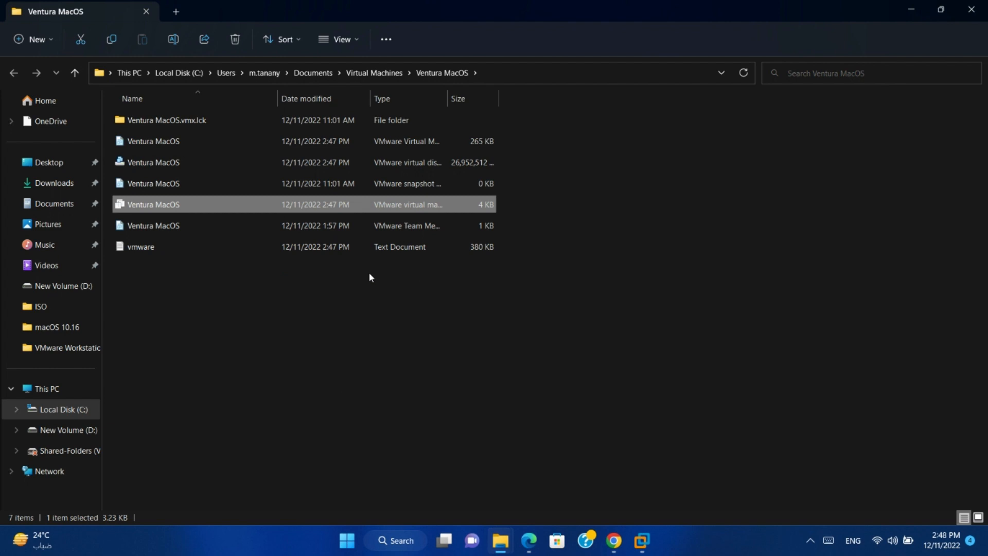
Step: Change ethernet0.virtualDev from e1000e to vmxnet3 in Ventura MacOS.vmx and save it
double_click(153, 204)
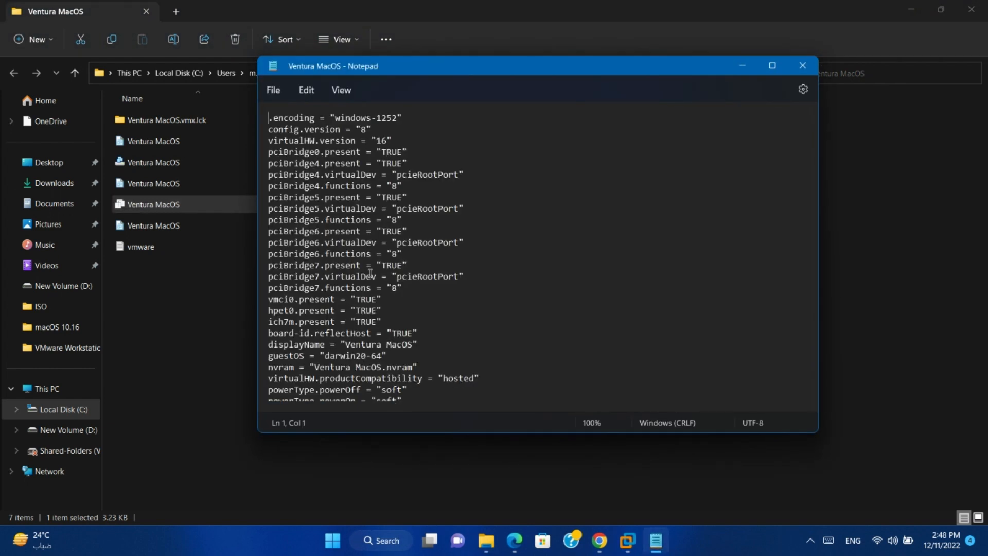
text(ethernet)
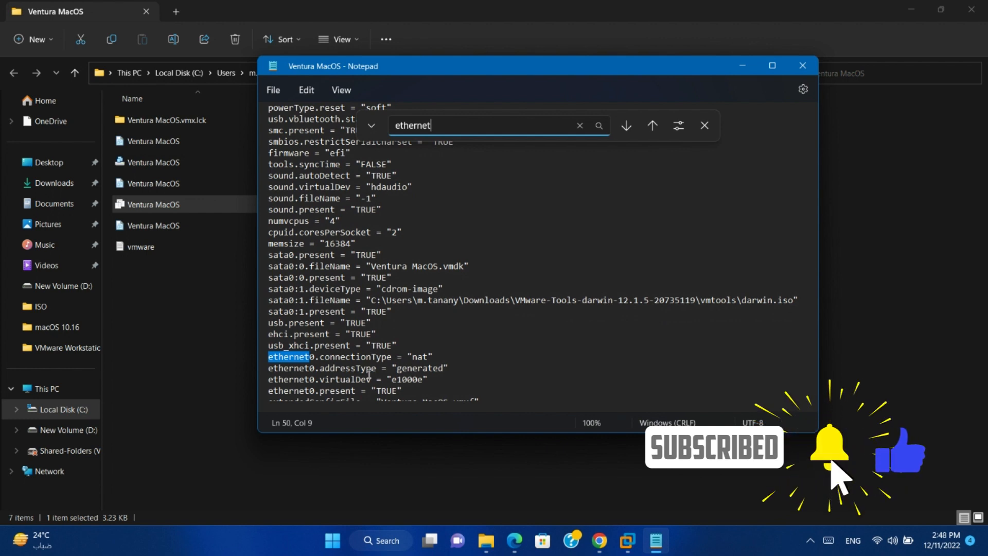
click(625, 126)
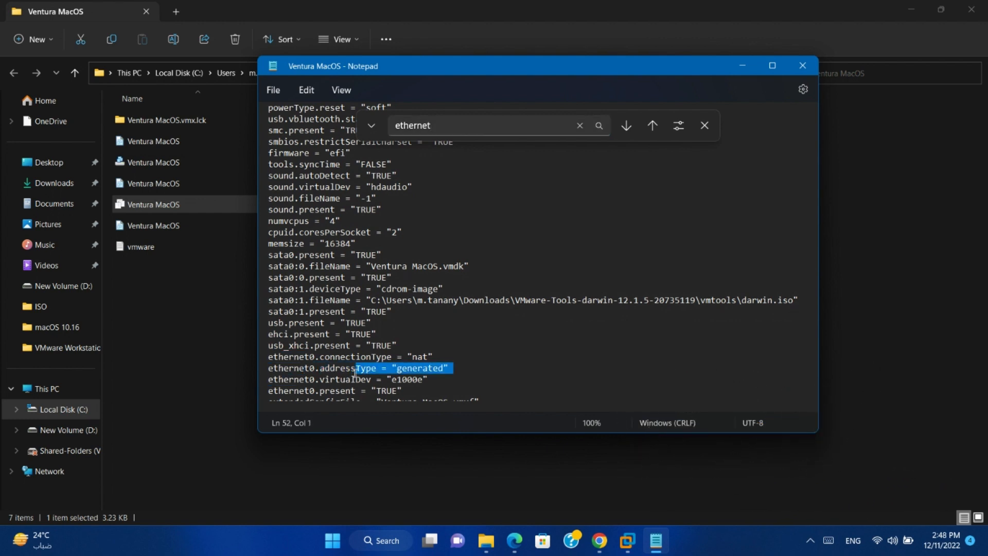
click(626, 125)
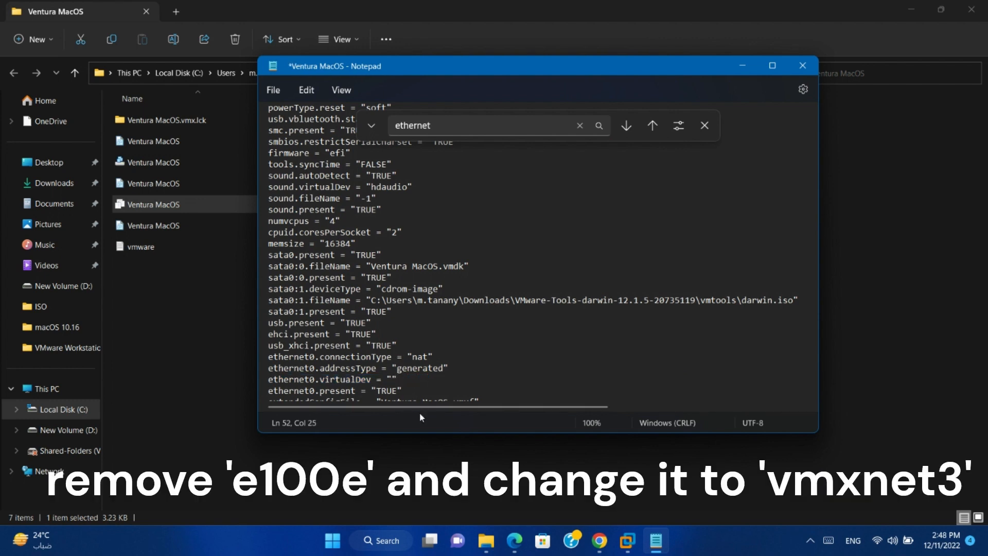
text(v)
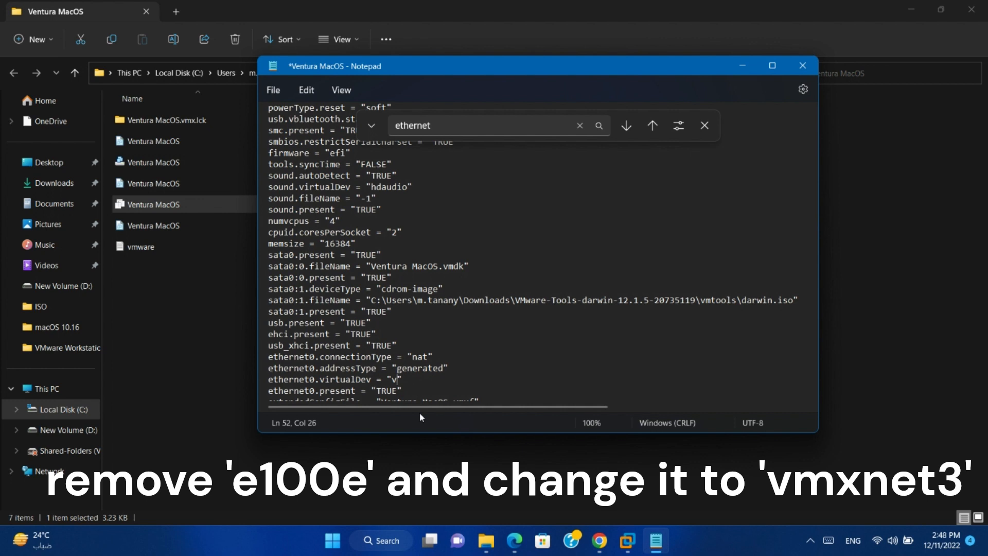
text(mx)
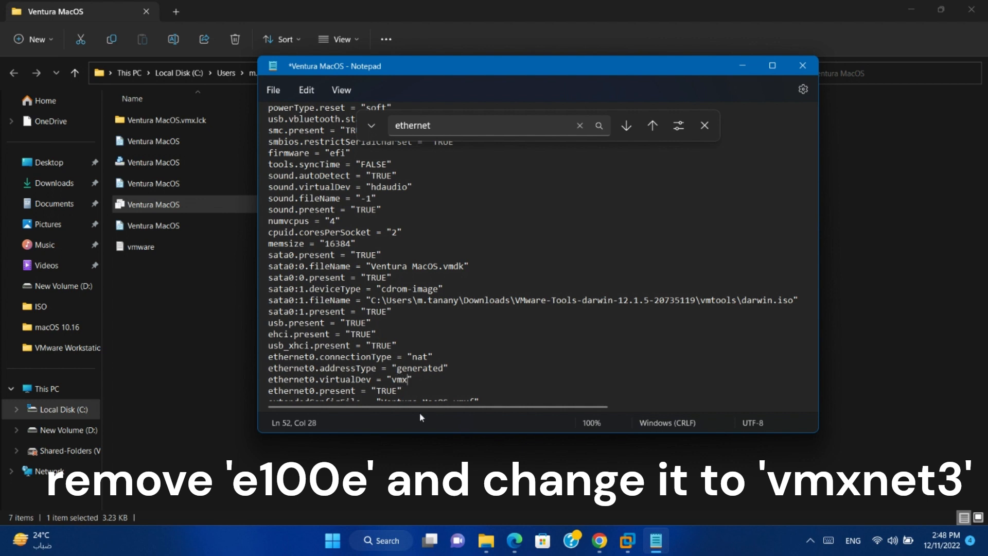
text(net3)
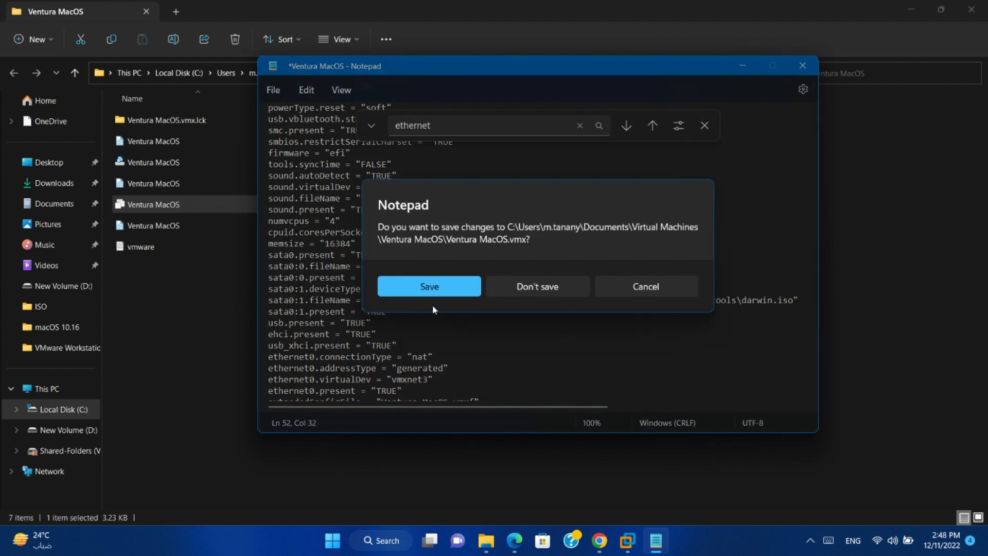
click(536, 286)
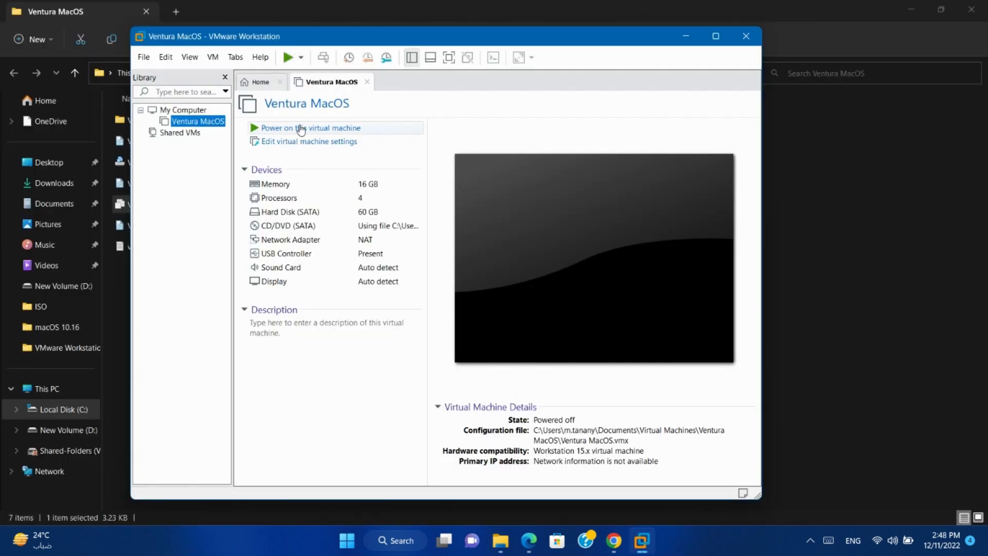
Step: Power on the Ventura MacOS VM and open System Settings once macOS boots
click(310, 128)
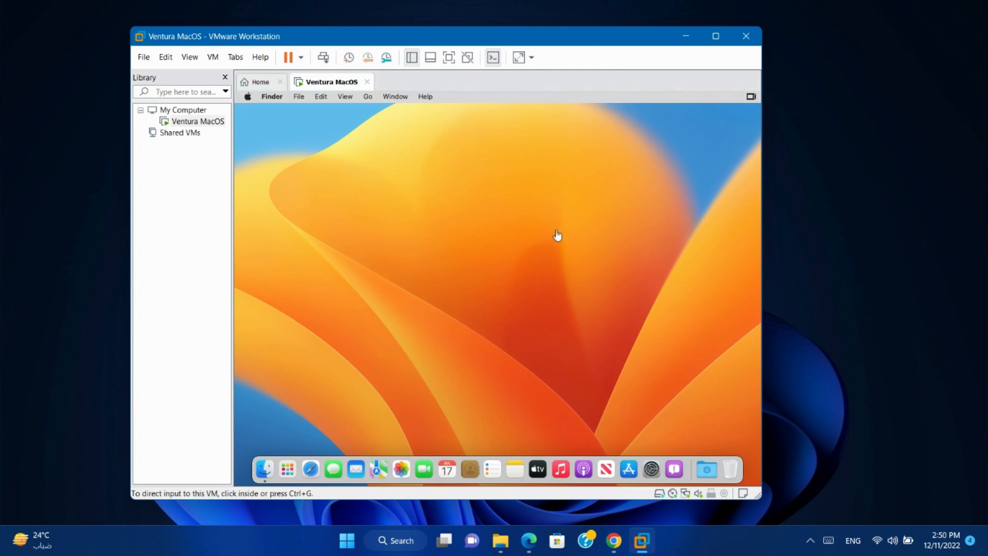
click(651, 469)
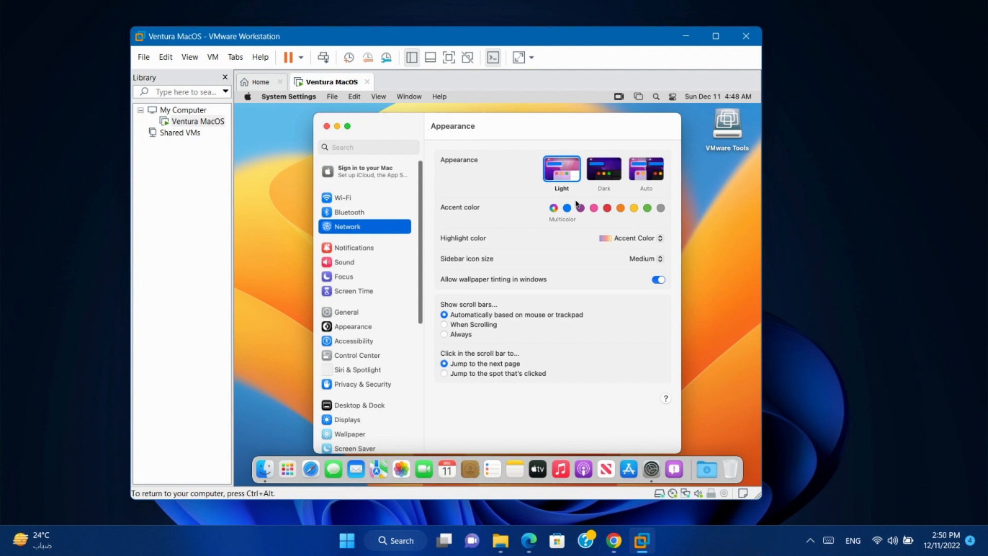
Step: Confirm Ethernet shows Connected in Network, then load google.com in Safari
click(347, 227)
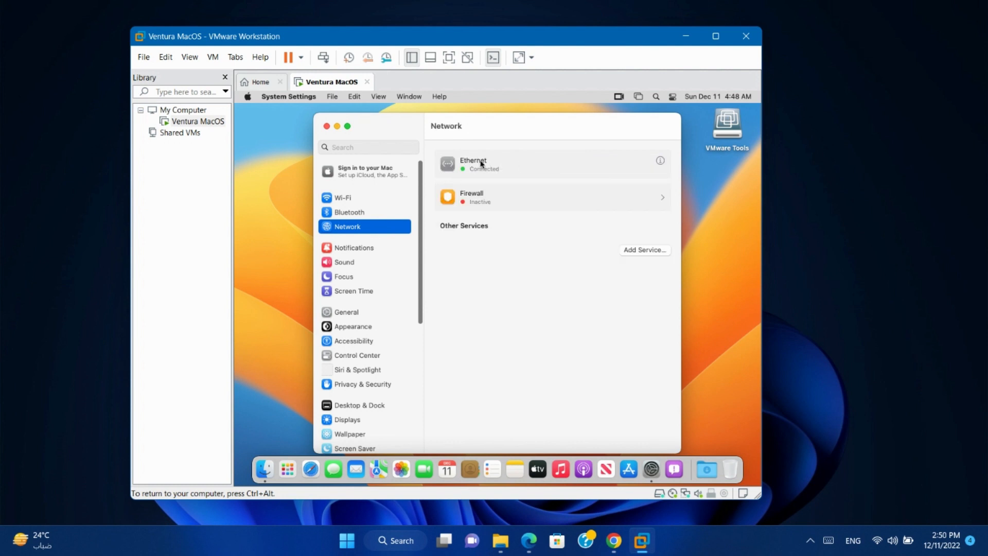
mouse_move(310, 469)
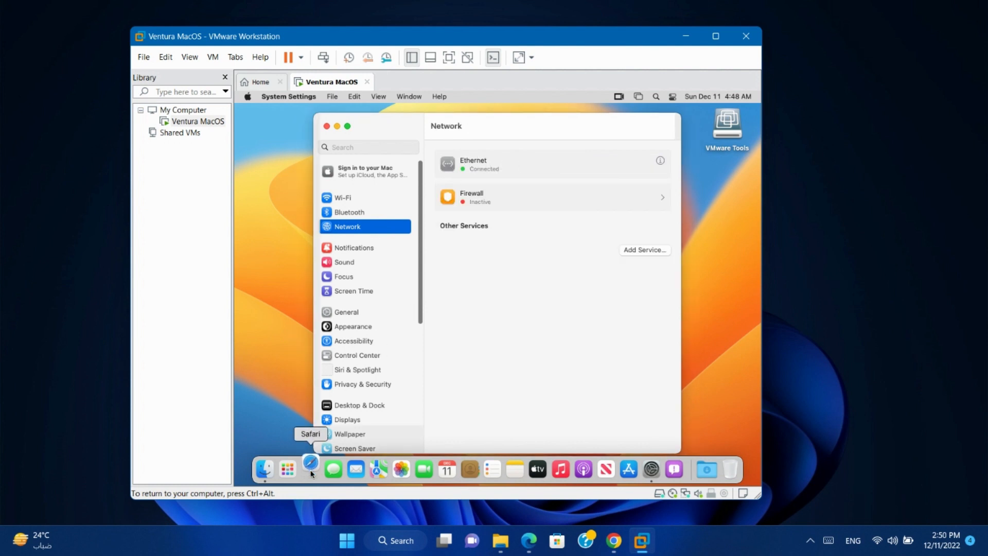
click(310, 468)
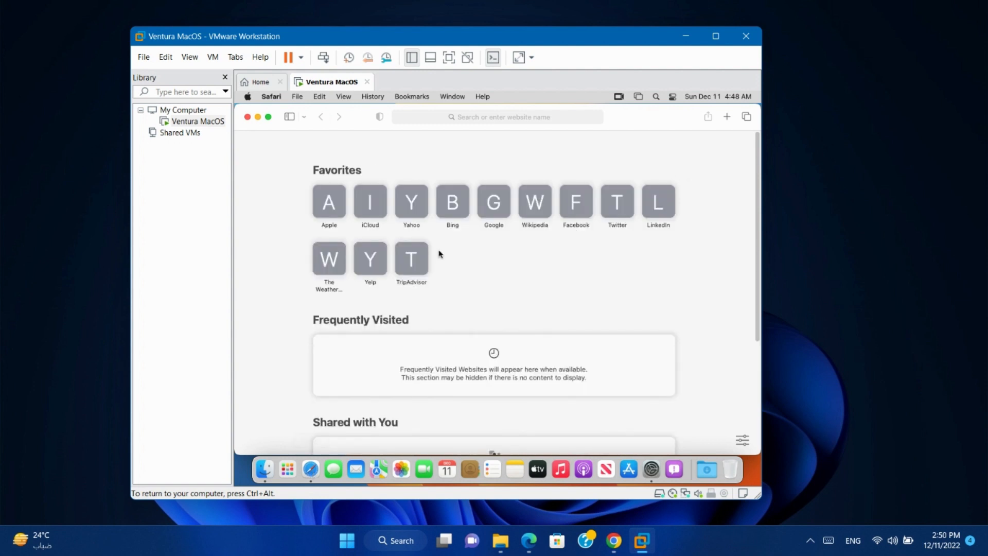
click(497, 117)
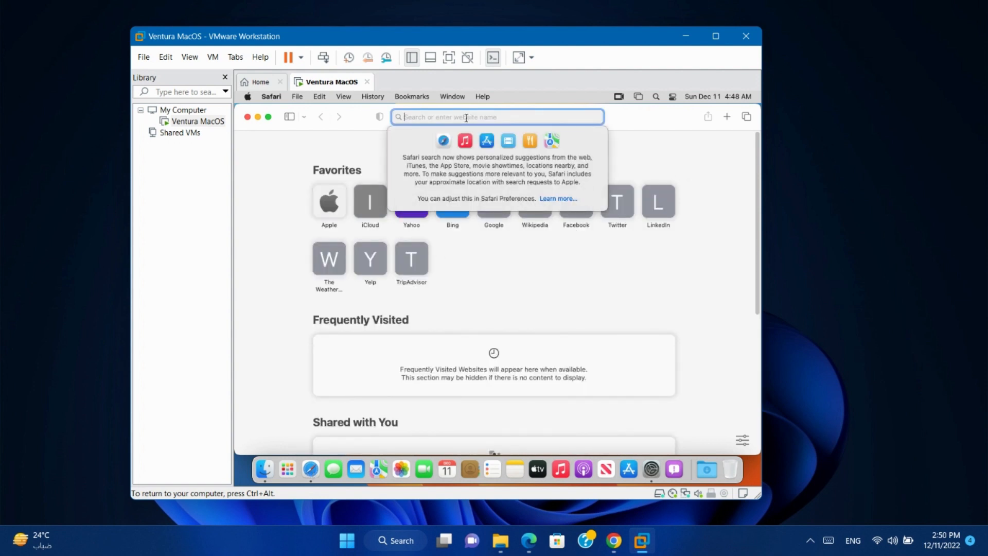
text(google.com)
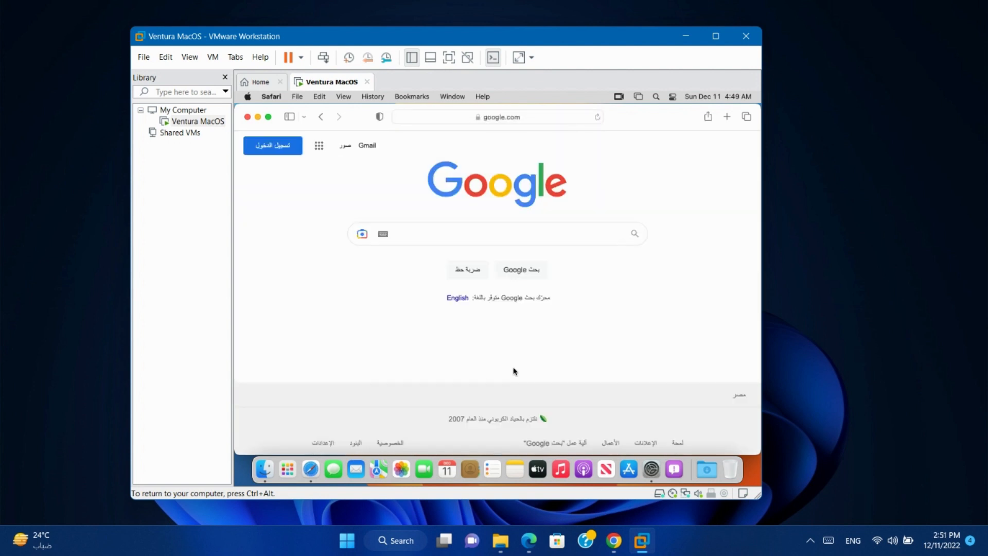
mouse_move(311, 193)
text(ping)
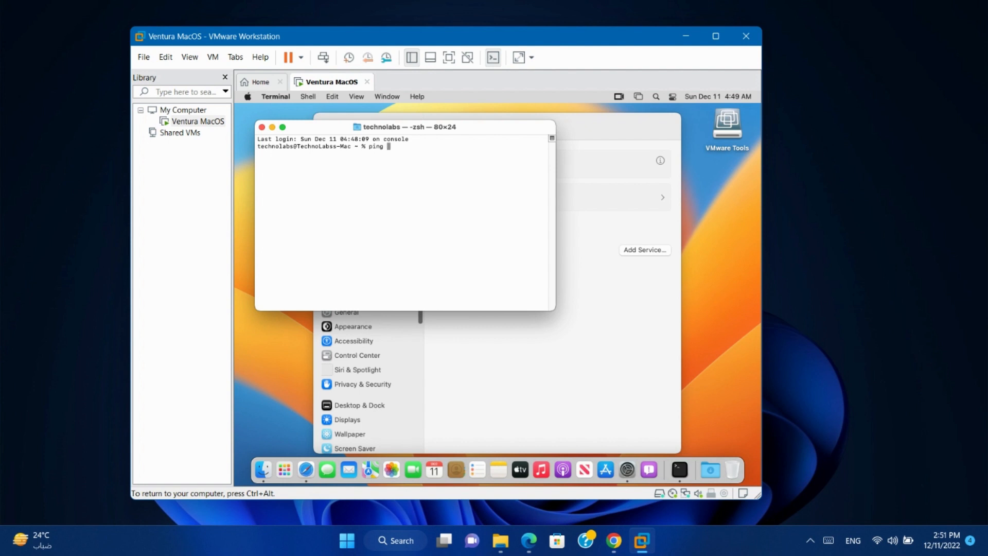
Step: Ping yahoo.com in Terminal, then close Terminal and terminate the running ping
text(yahoo.com)
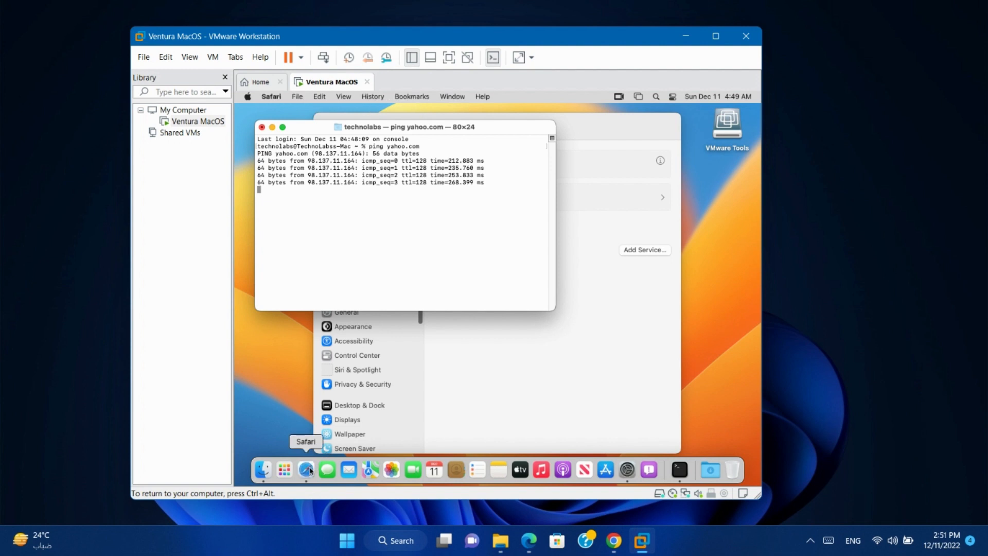
click(305, 470)
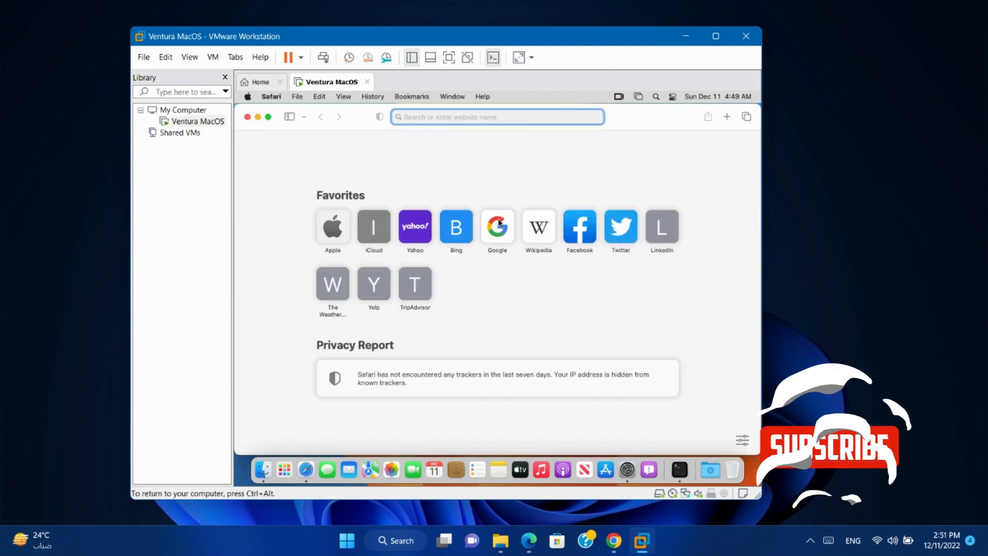
click(496, 225)
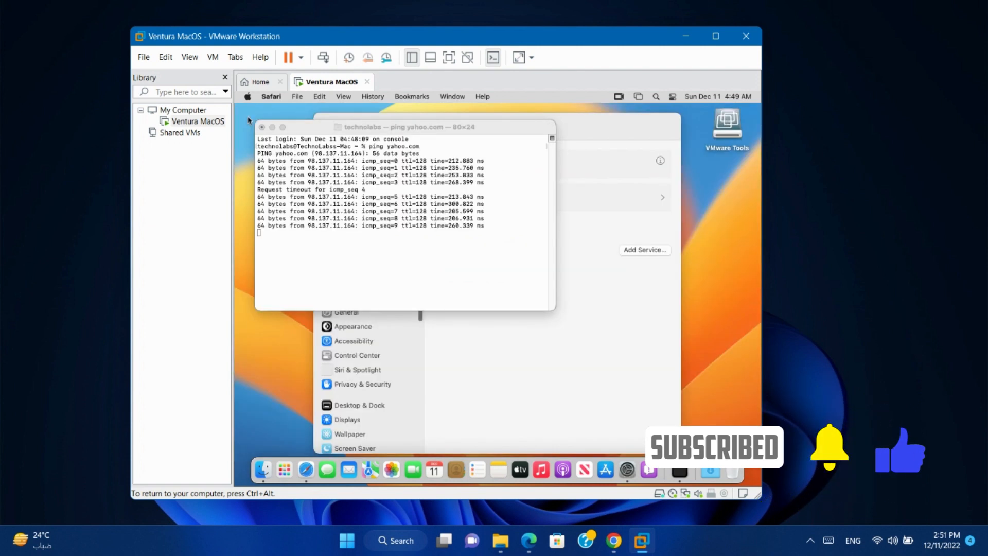
click(261, 126)
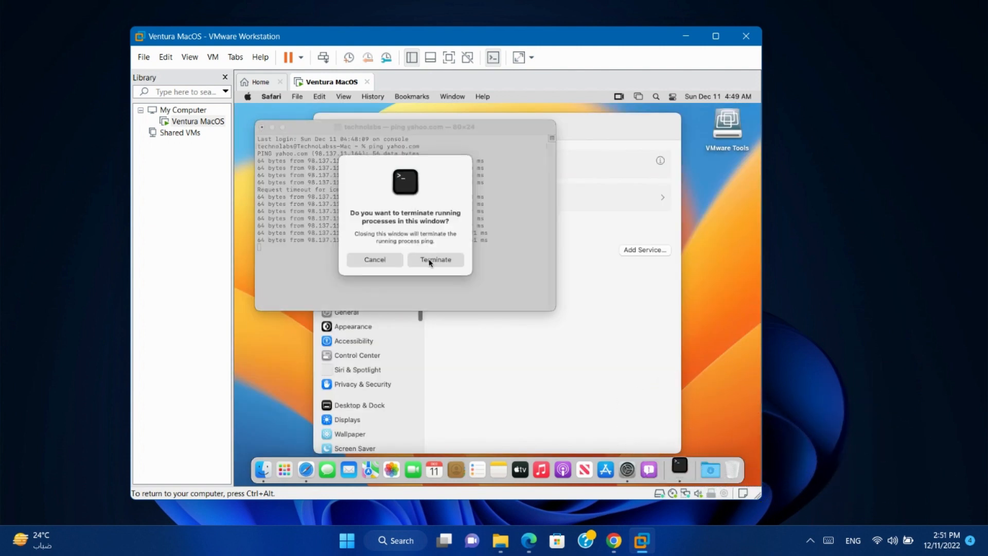
click(434, 259)
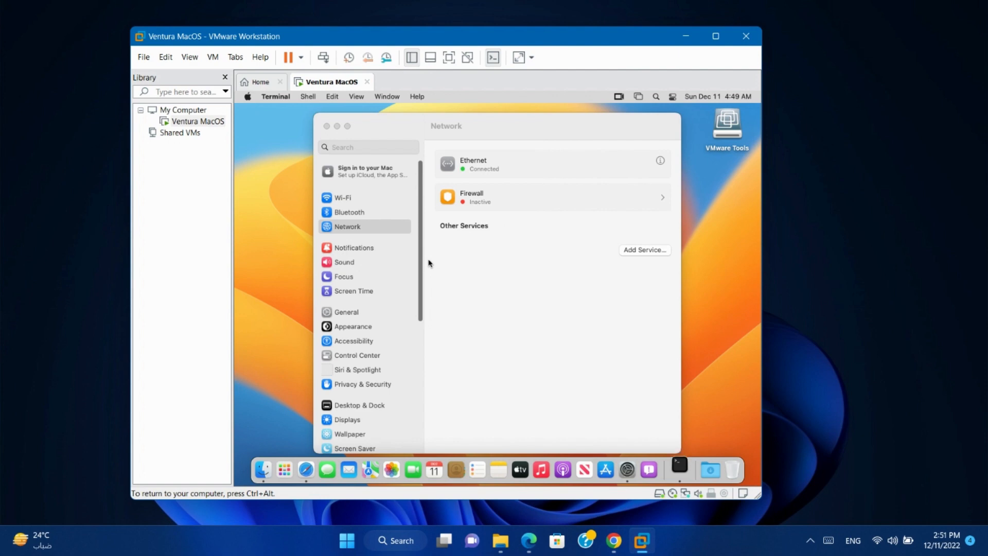